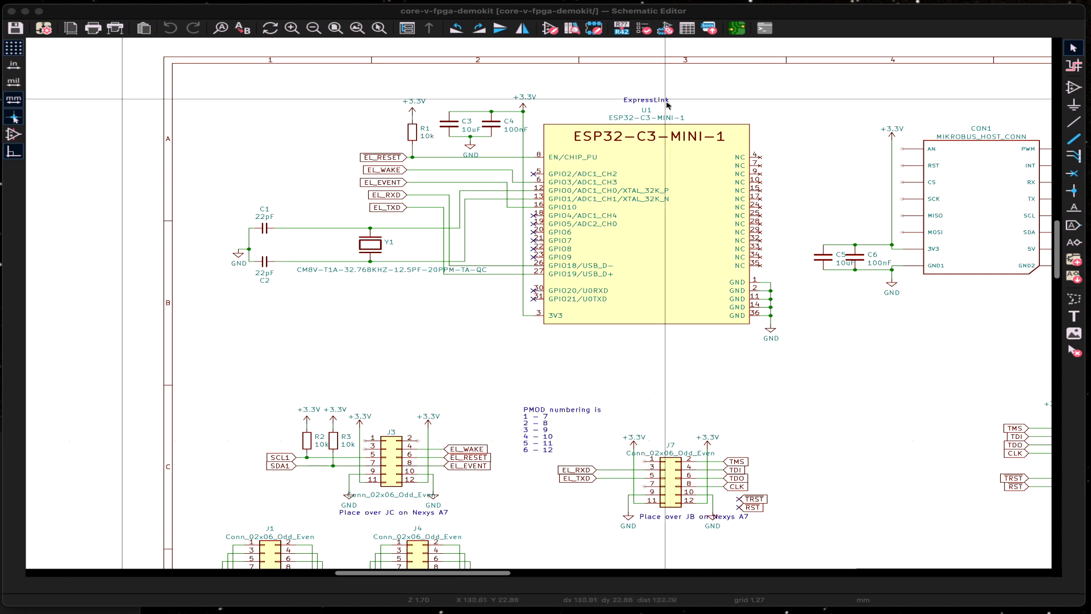
mouse_move(652, 145)
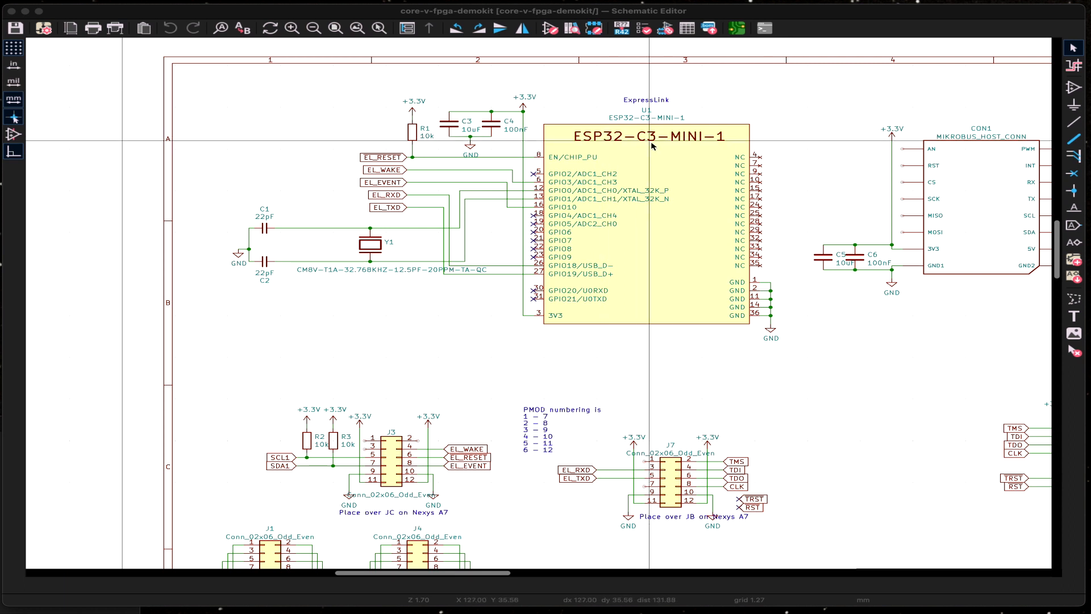
mouse_move(717, 135)
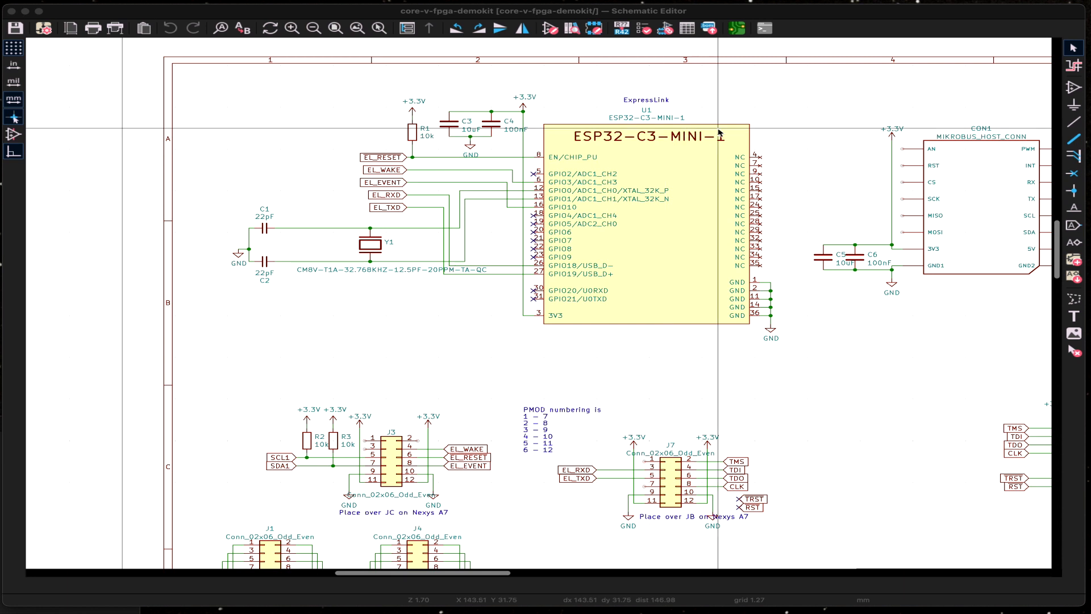
mouse_move(629, 157)
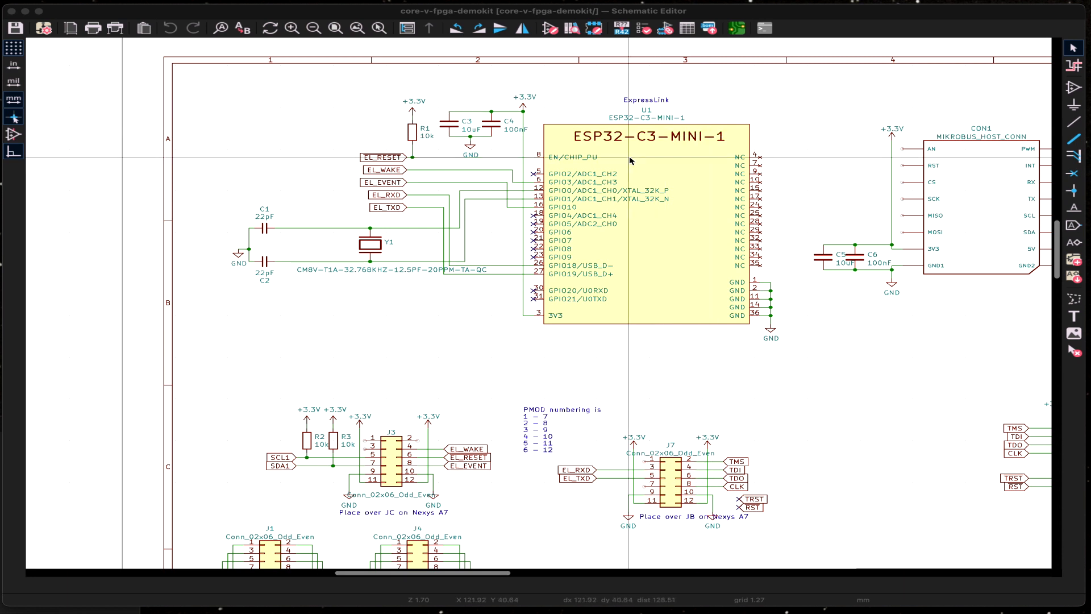
scroll(up, 3)
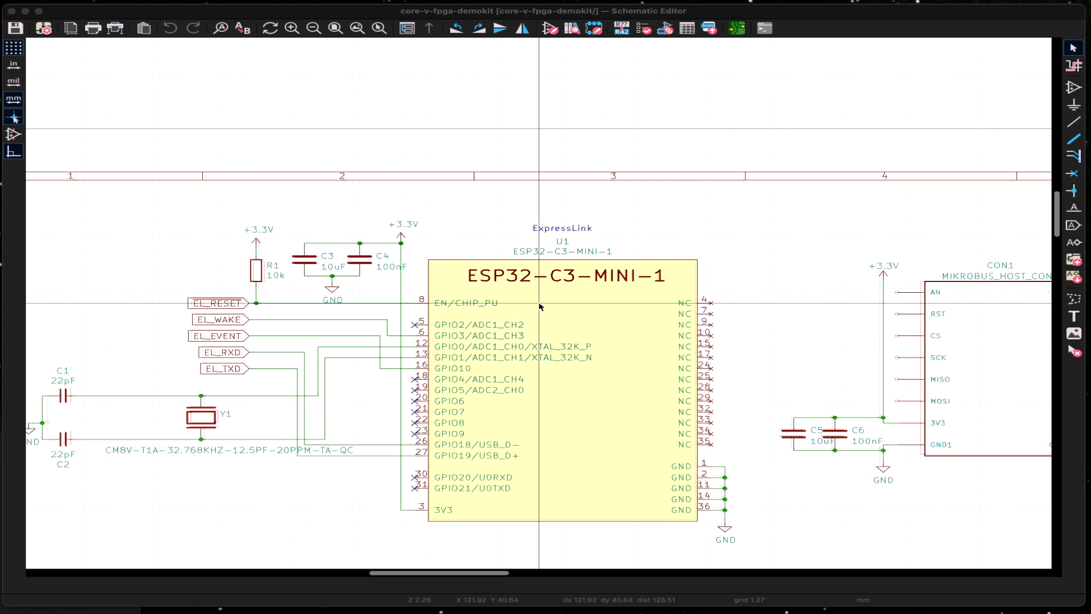
scroll(up, 3)
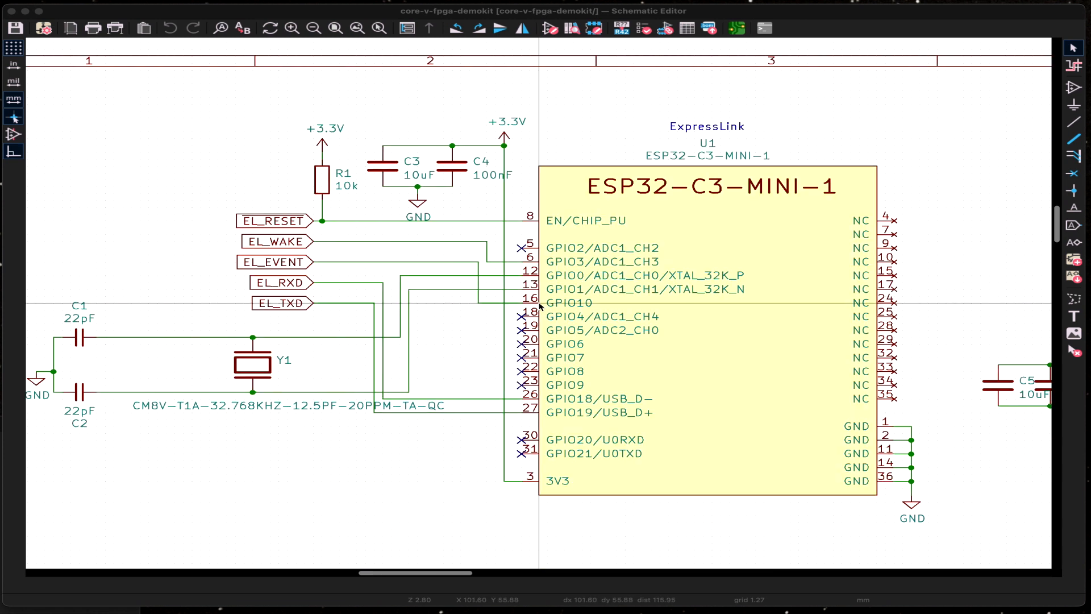
mouse_move(480, 171)
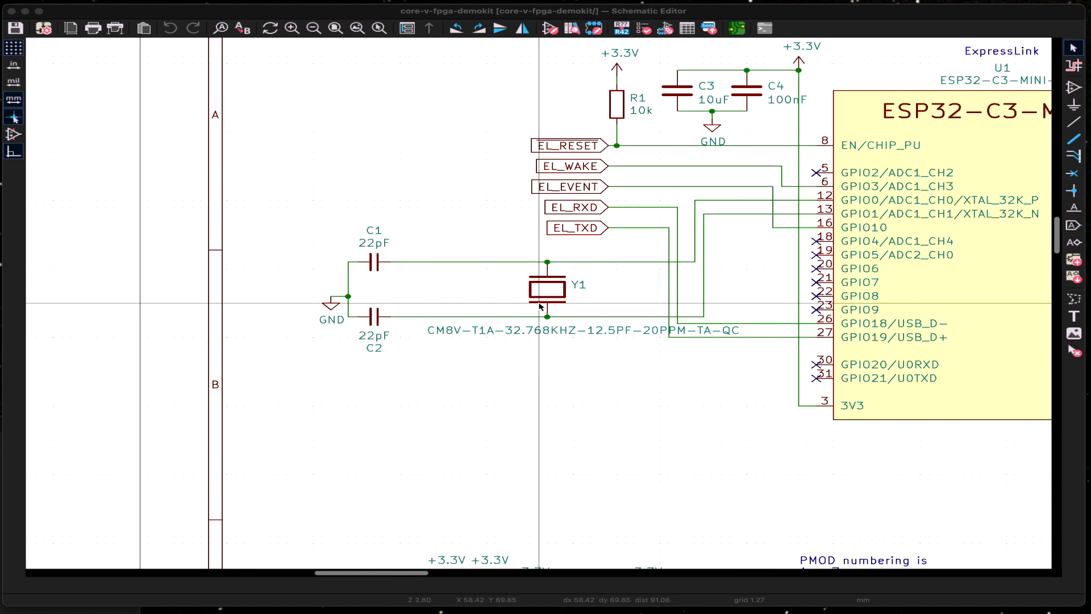
mouse_move(354, 240)
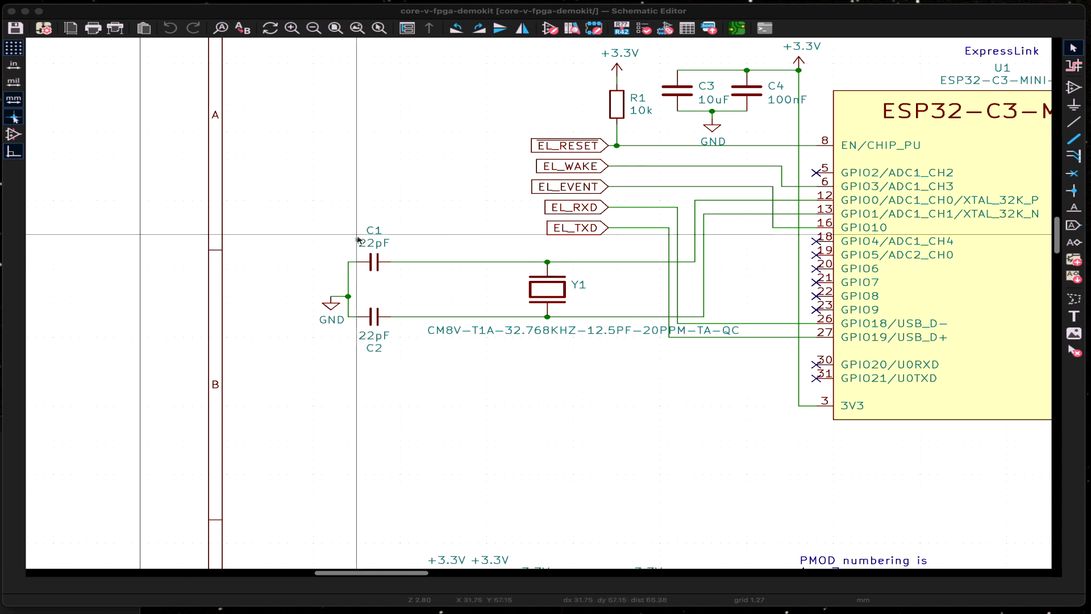
mouse_move(583, 356)
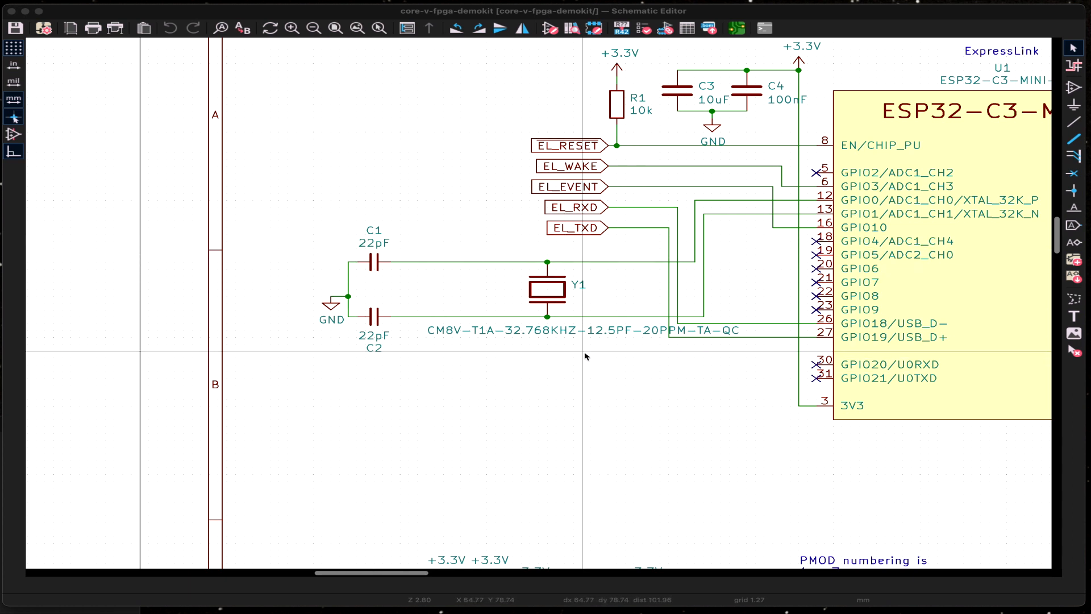
mouse_move(660, 304)
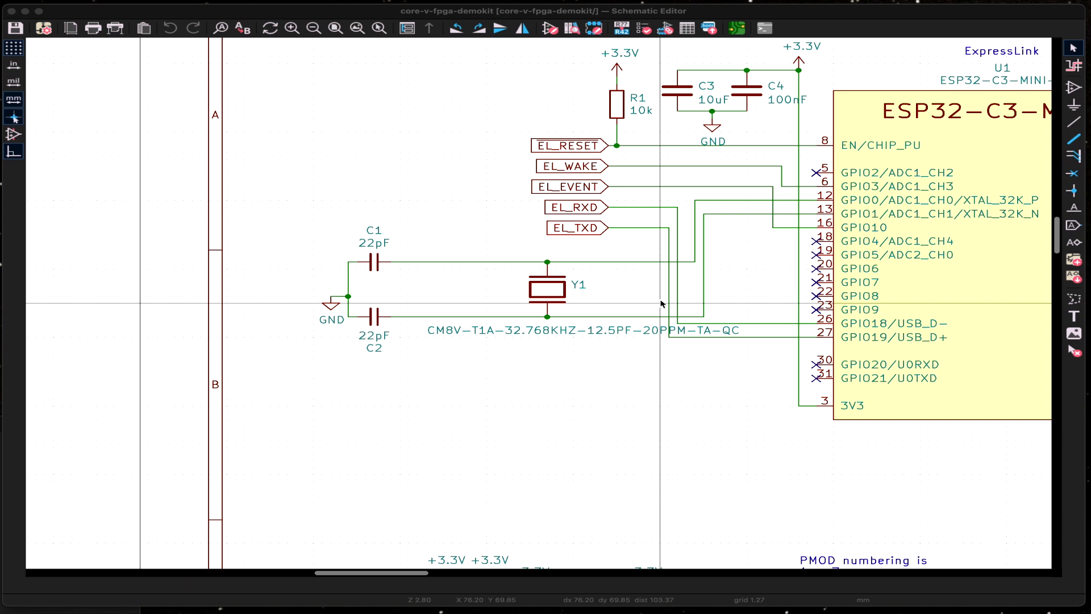
mouse_move(704, 193)
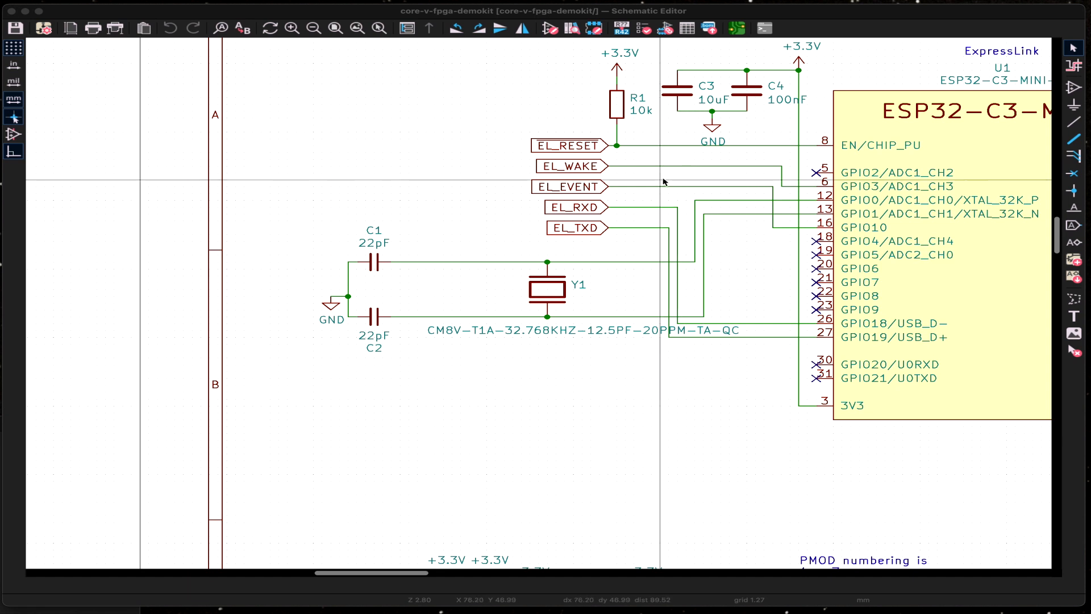
mouse_move(602, 210)
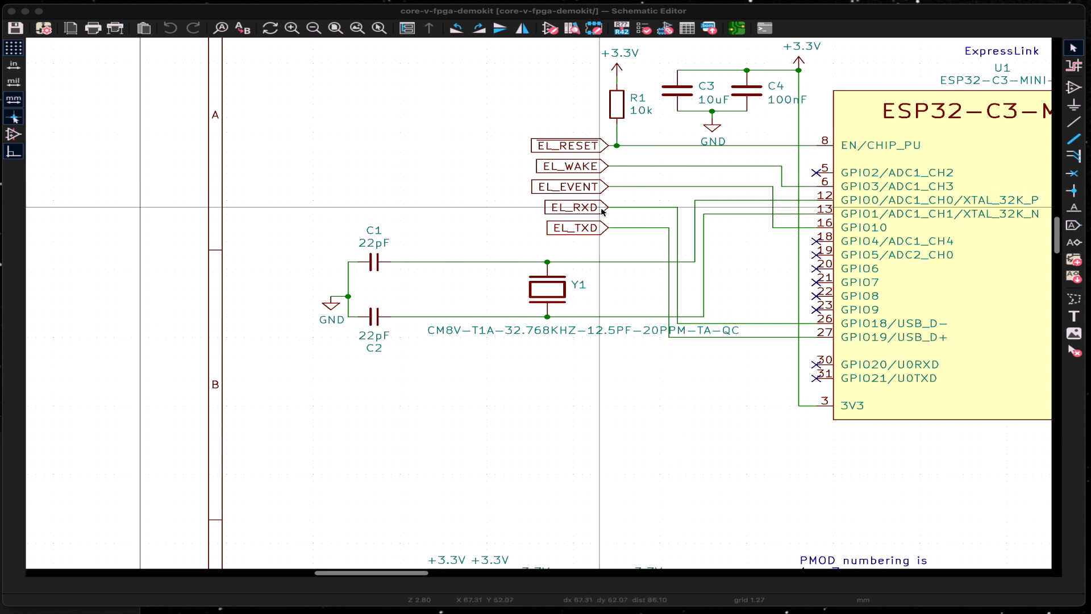
mouse_move(592, 235)
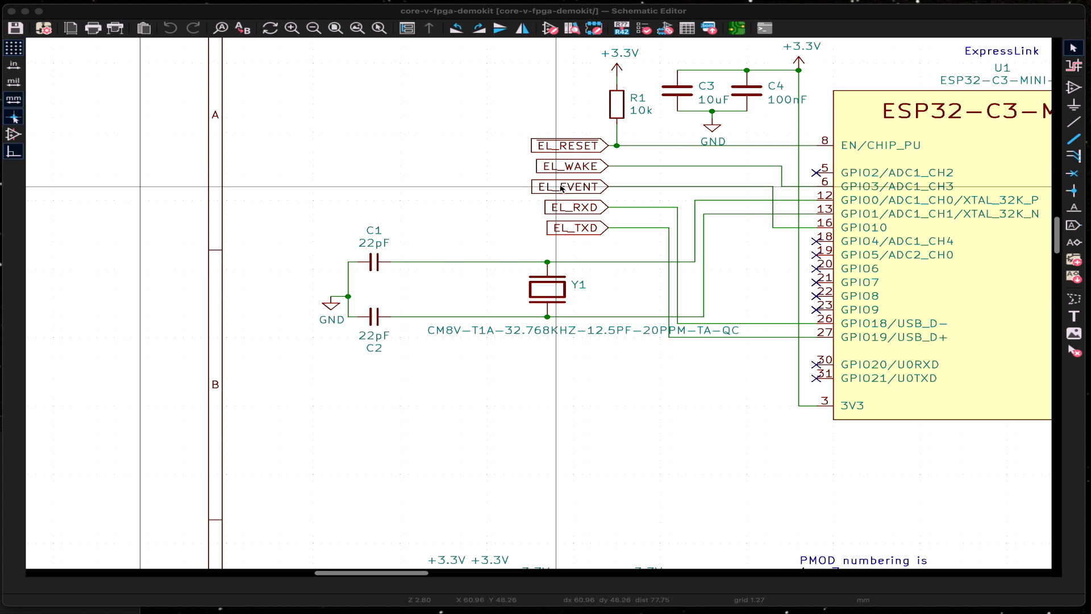
mouse_move(579, 151)
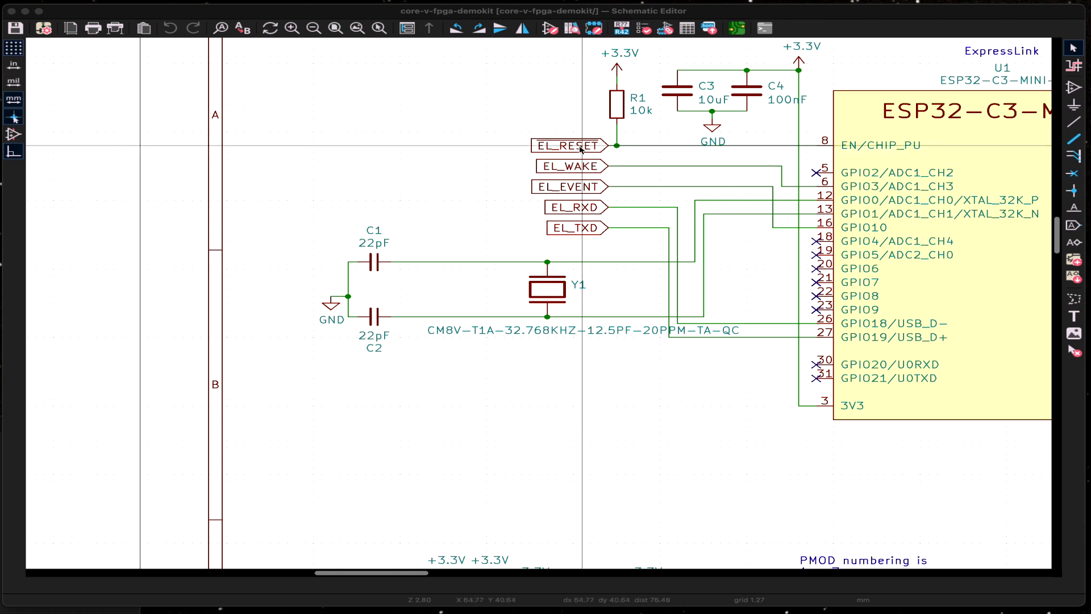
mouse_move(581, 165)
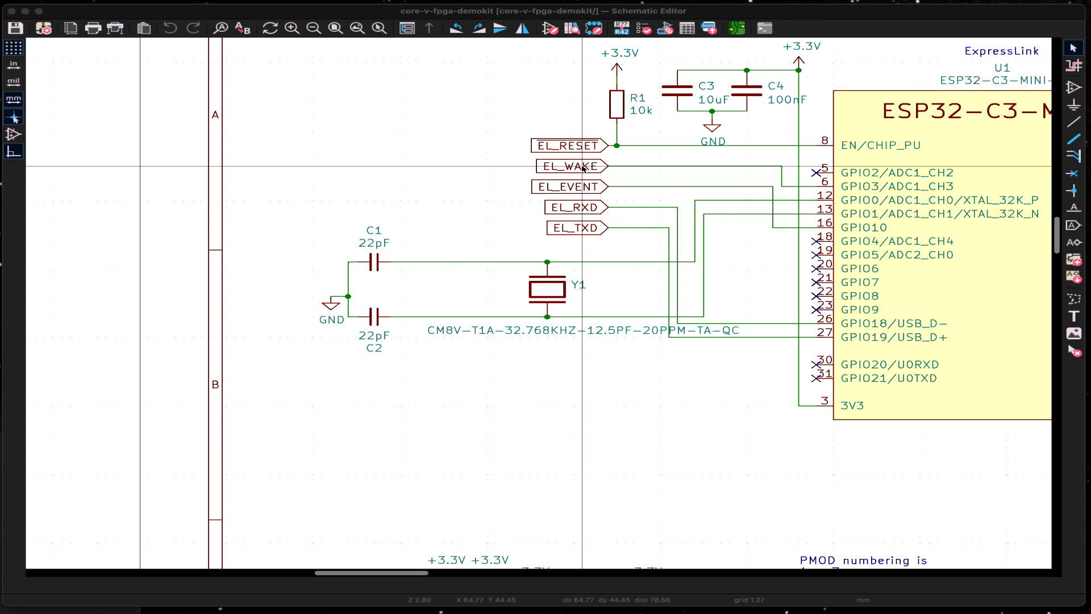
mouse_move(548, 154)
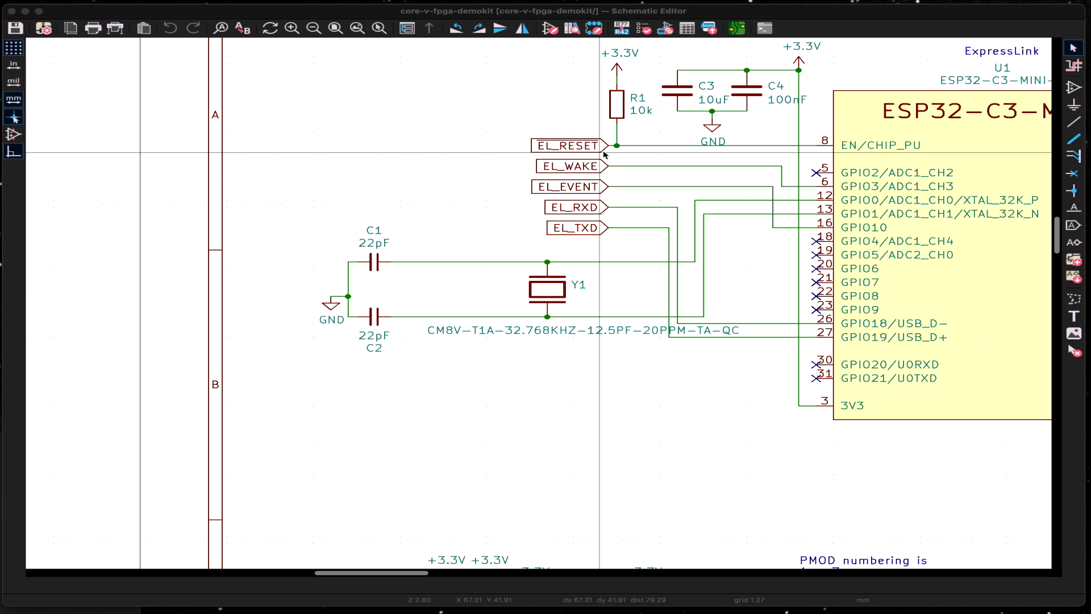
mouse_move(624, 155)
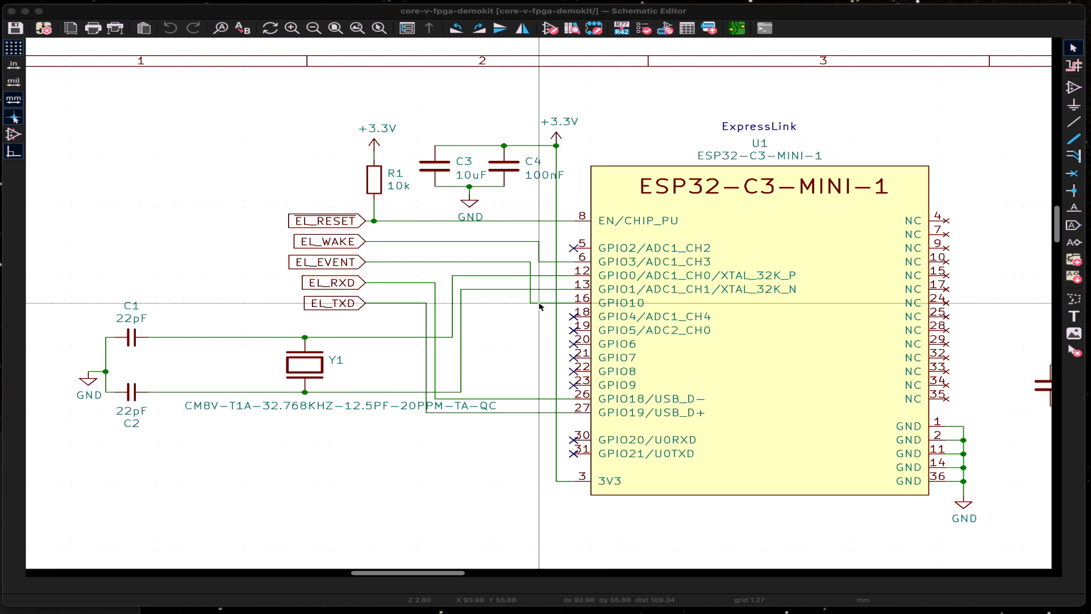
mouse_move(306, 272)
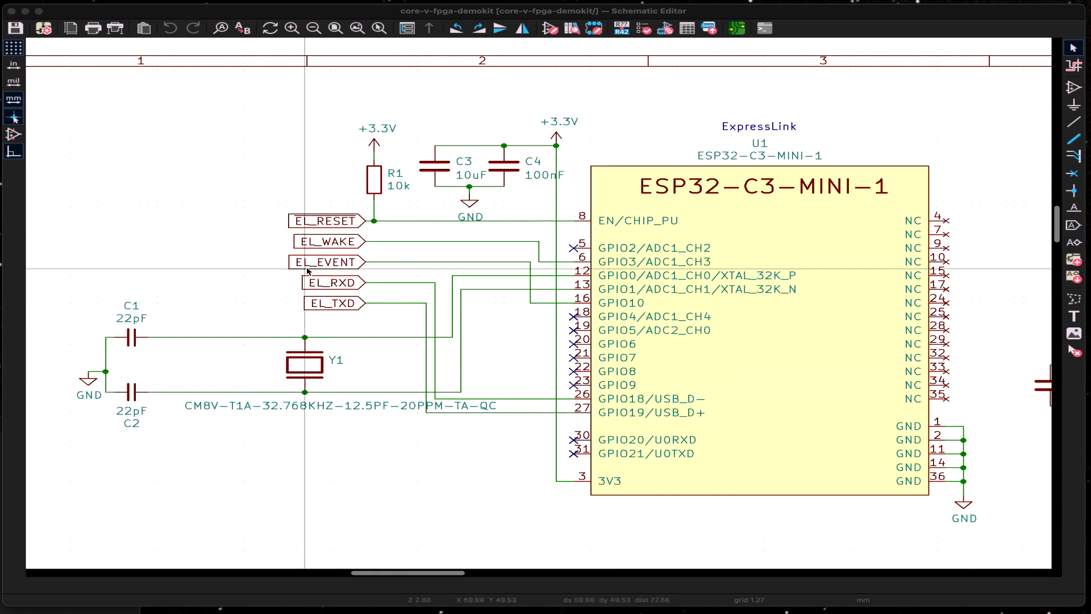
mouse_move(320, 282)
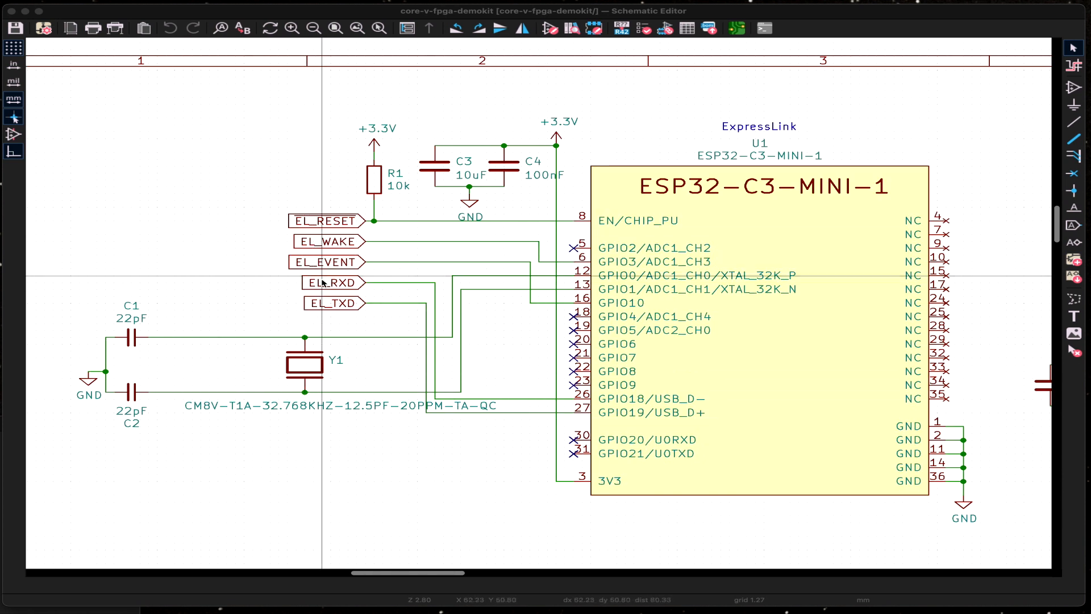